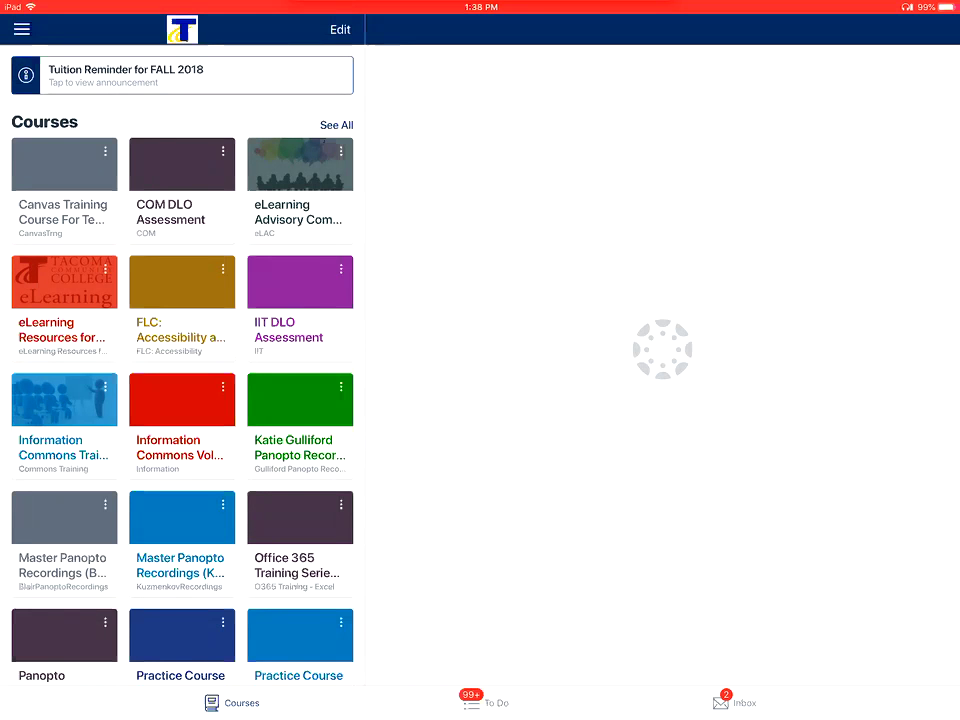
scroll(down, 3)
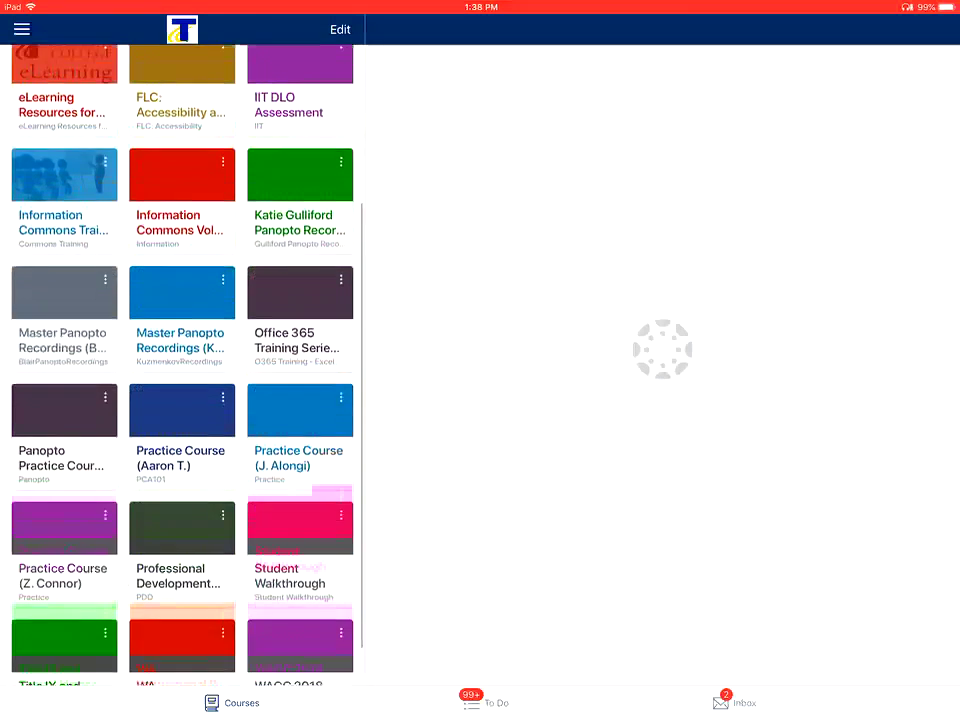
scroll(up, 3)
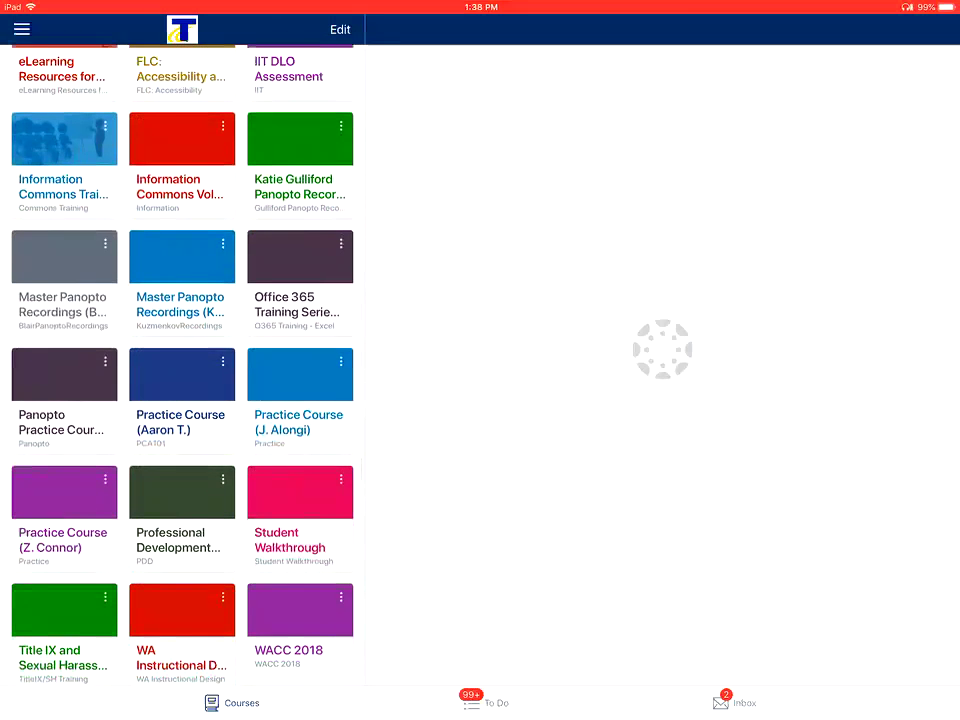
click(180, 374)
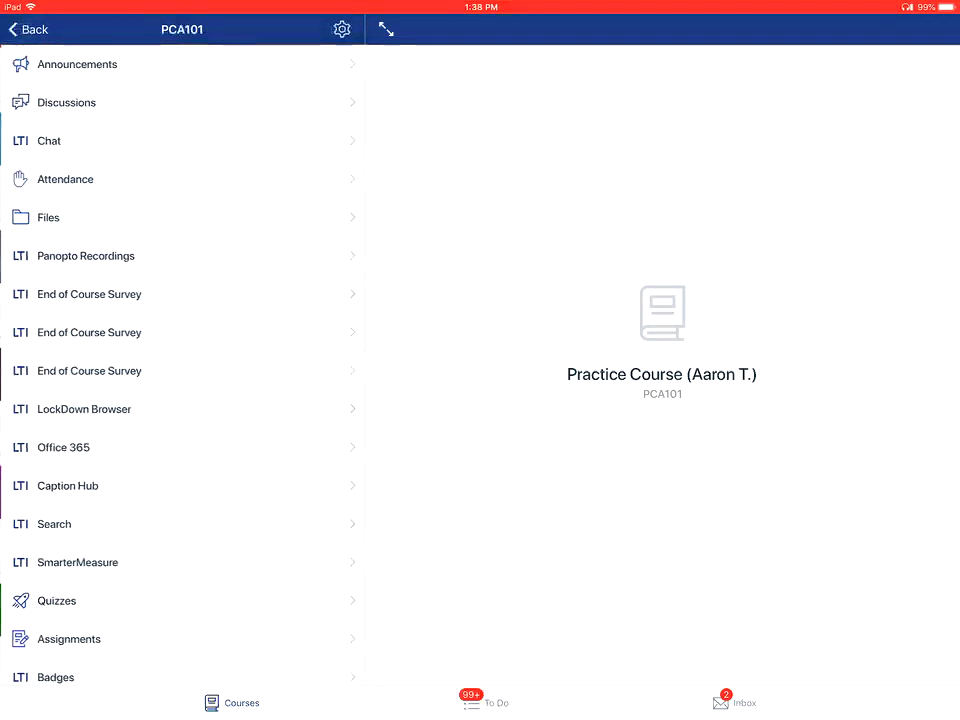
- Open the Files section from the Practice Course navigation menu
click(48, 216)
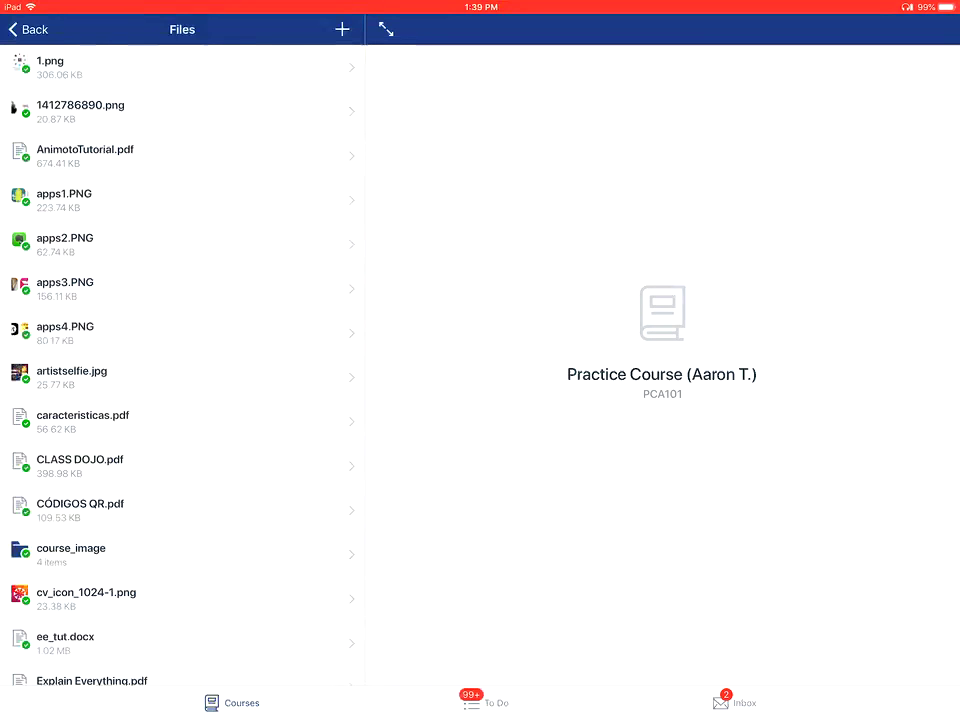
- Open the preview of cv_icon_1024-1.png from the course Files list
click(180, 598)
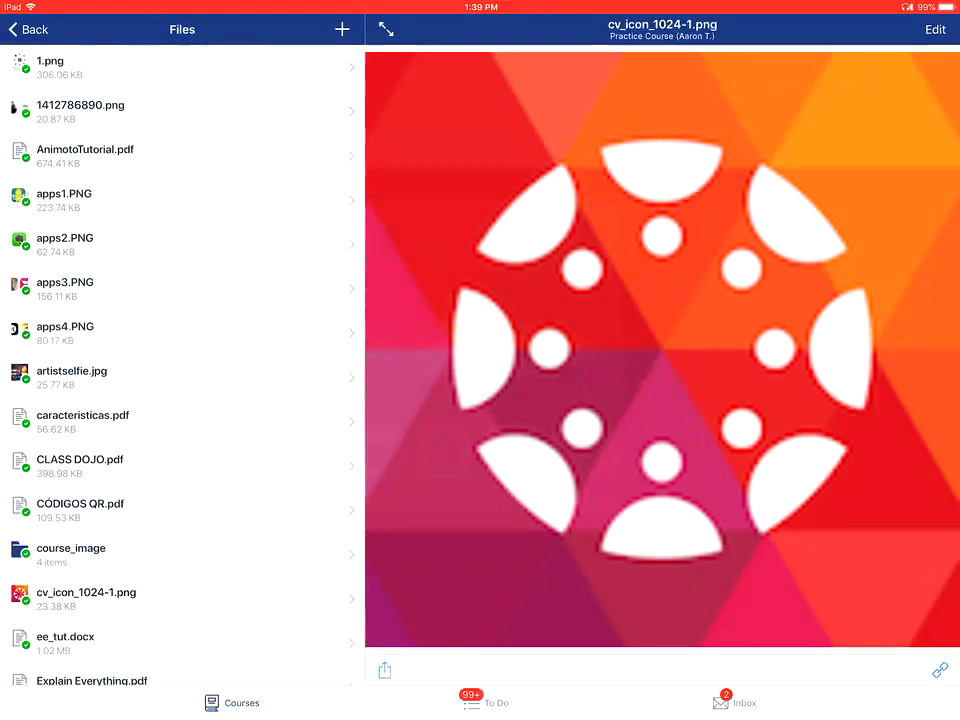
- Show the Edit File Access options for cv_icon_1024-1.png, with Publish currently selected
click(932, 30)
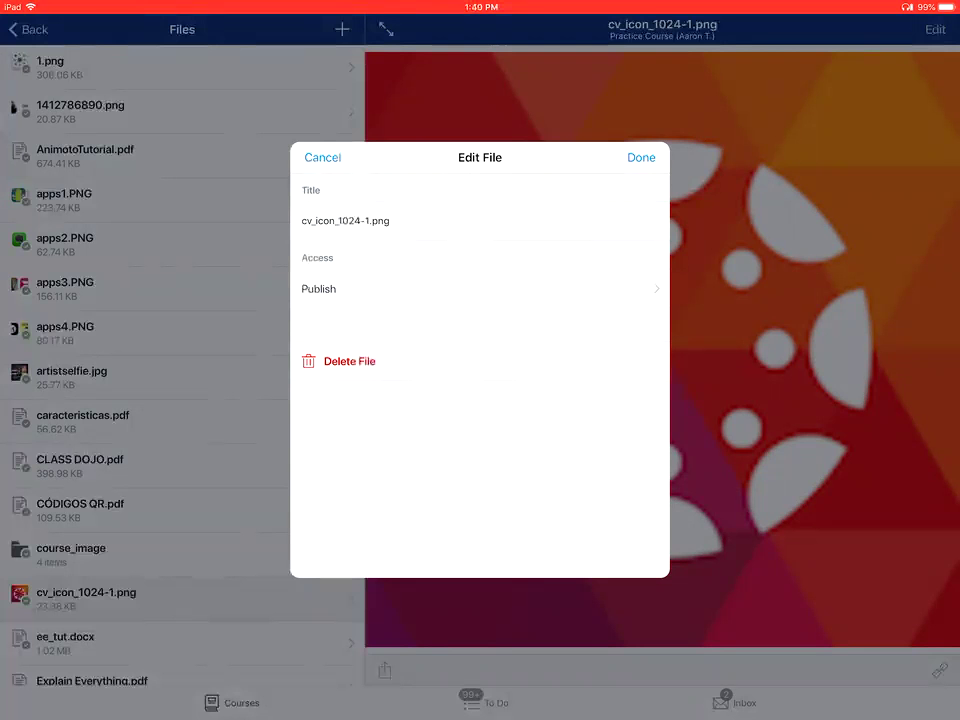
click(480, 288)
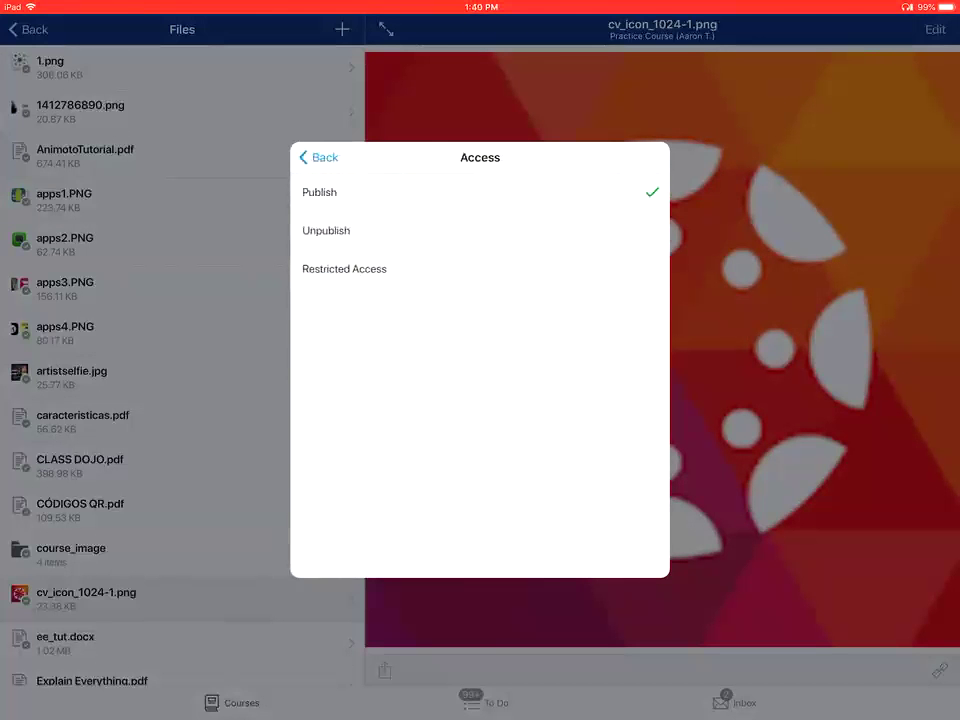